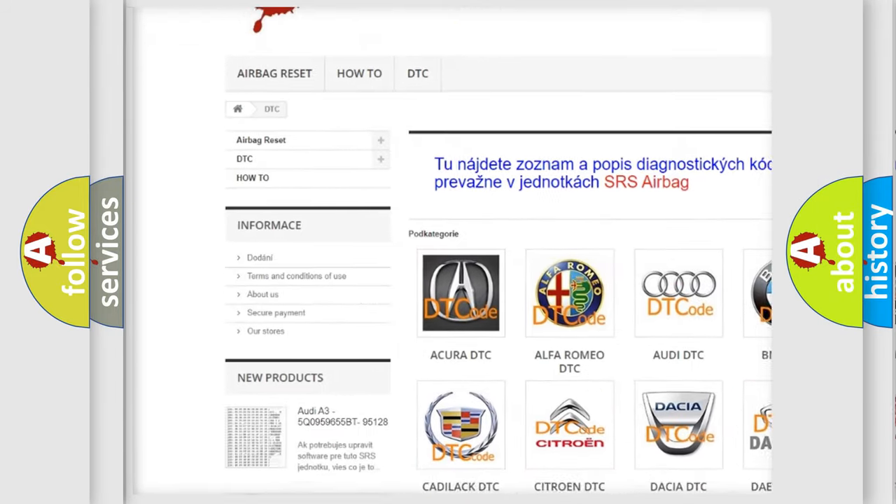
scroll("down", 3)
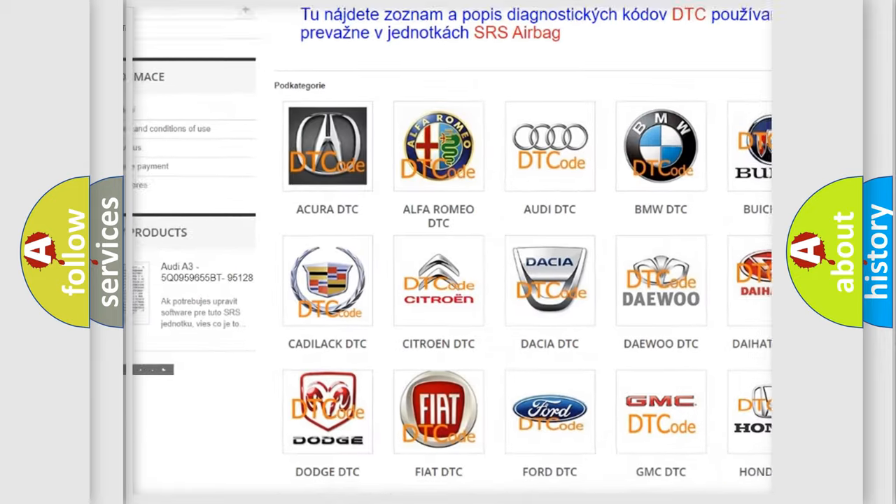
scroll("down", 3)
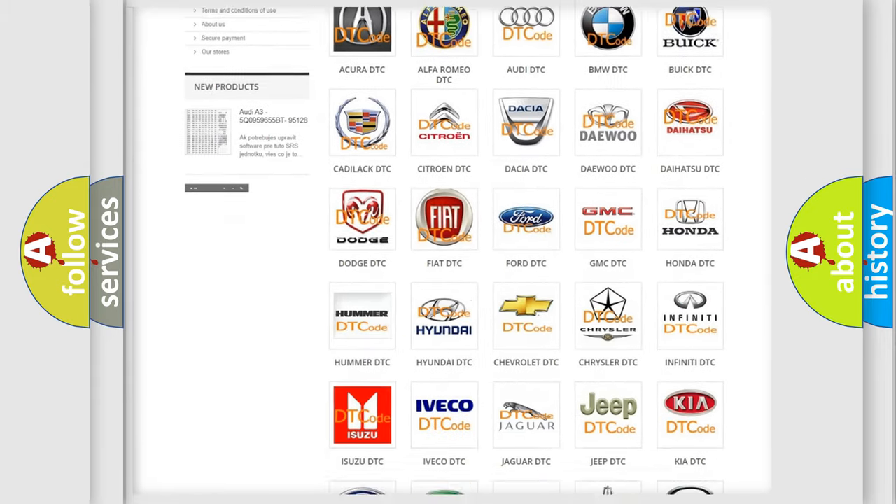
scroll("down", 3)
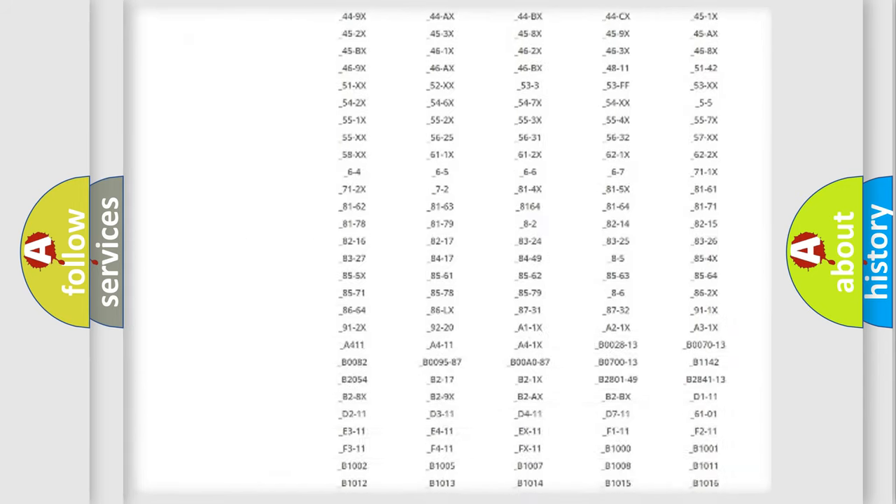
scroll("down", 3)
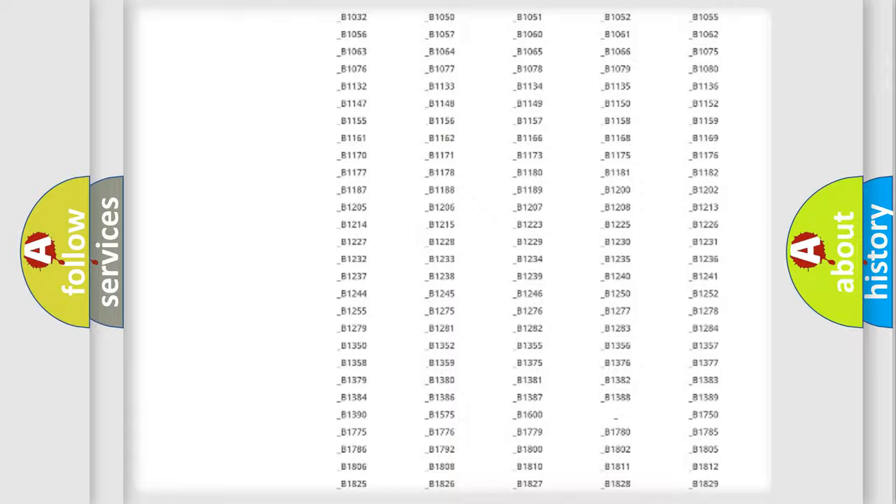